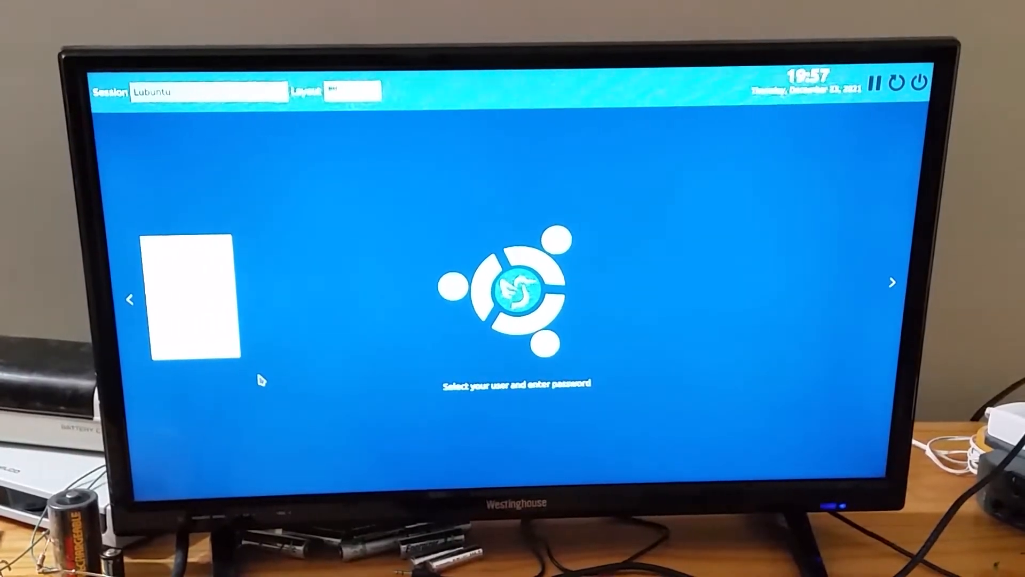
Log in to the Lubuntu desktop by entering the user's password at the LightDM screen.
{"action": "type", "text": "password"}
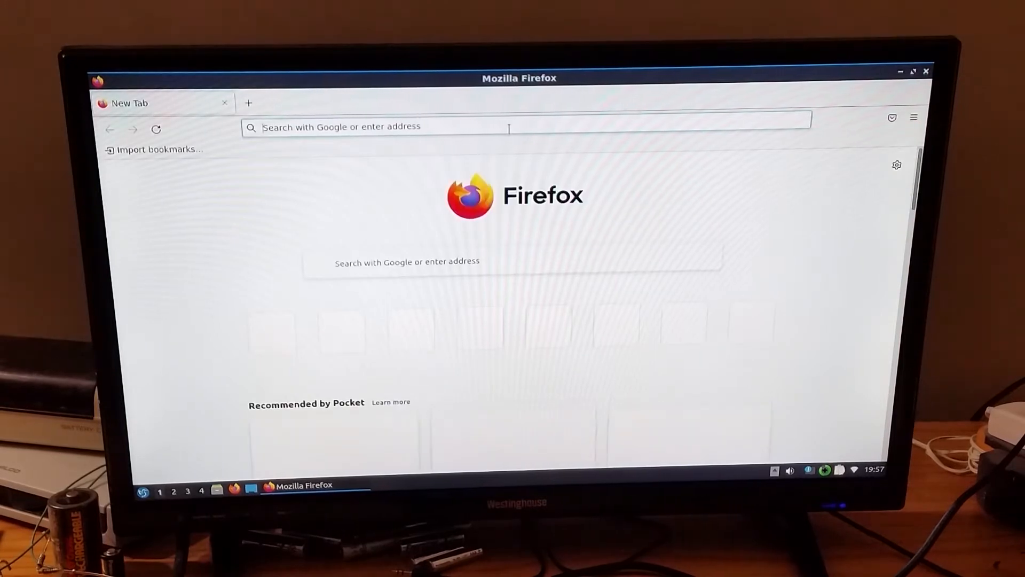
Cancel the Update Notifier and load test-staging.themajortechie from the new-tab shortcut tile.
{"action": "type", "text": "test-s"}
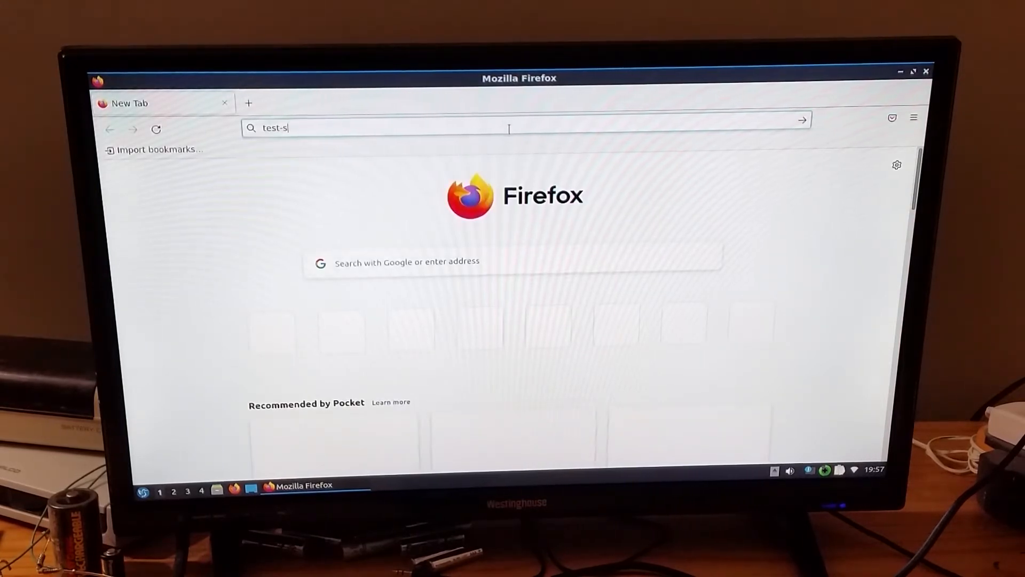
{"action": "type", "text": "taging.themajort"}
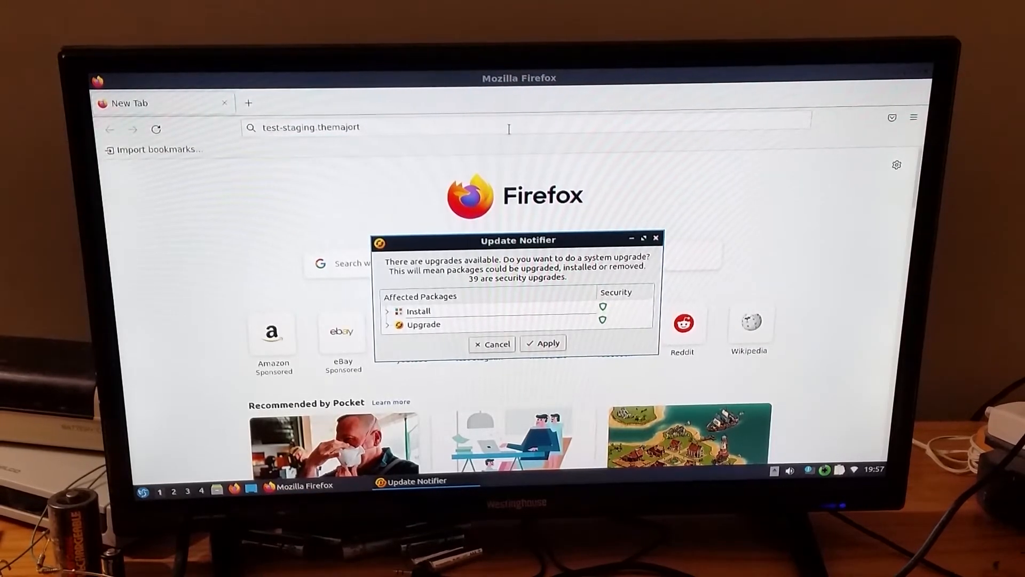
{"action": "left_click", "coordinate": [491, 344]}
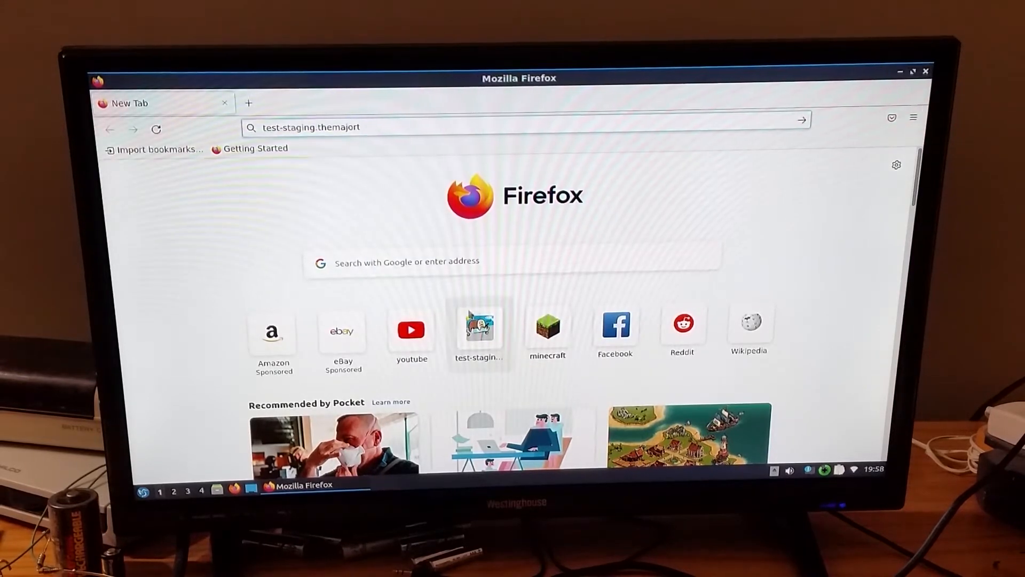
{"action": "left_click", "coordinate": [480, 329]}
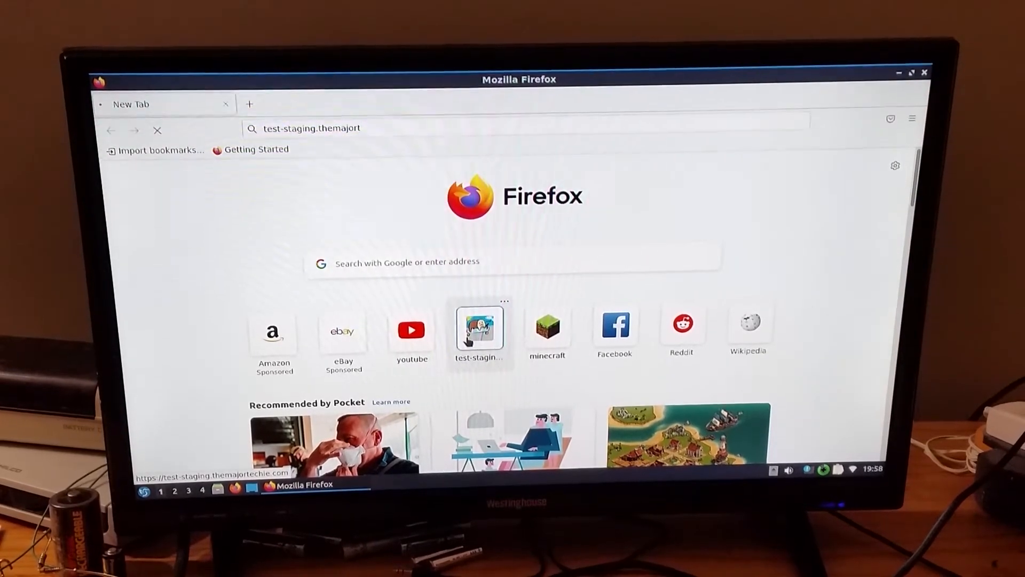
{"action": "left_click", "coordinate": [480, 330]}
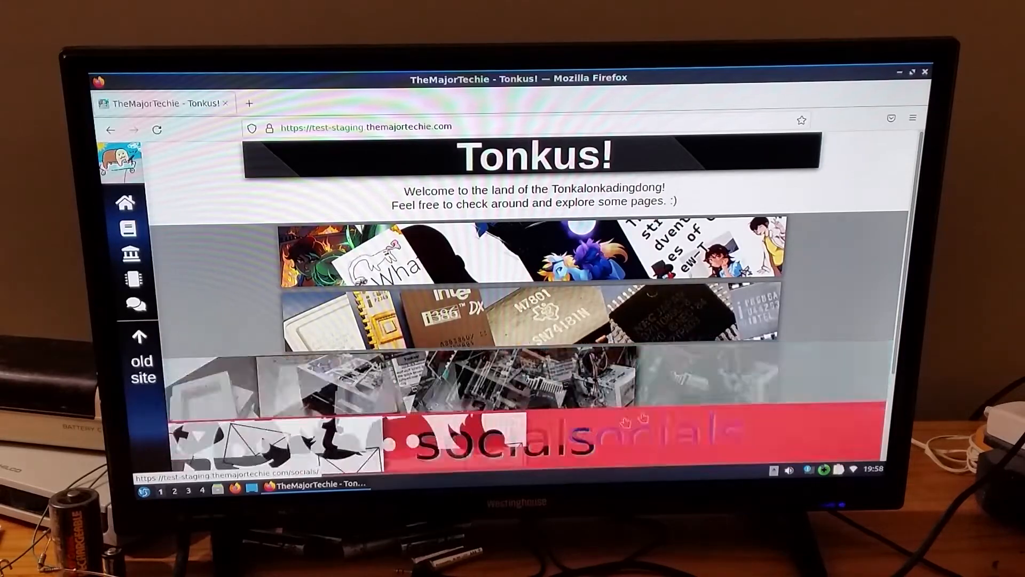
Browse the homepage banners down to the footer and follow its YouTube icon link.
{"action": "scroll", "scroll_direction": "down", "scroll_amount": 3}
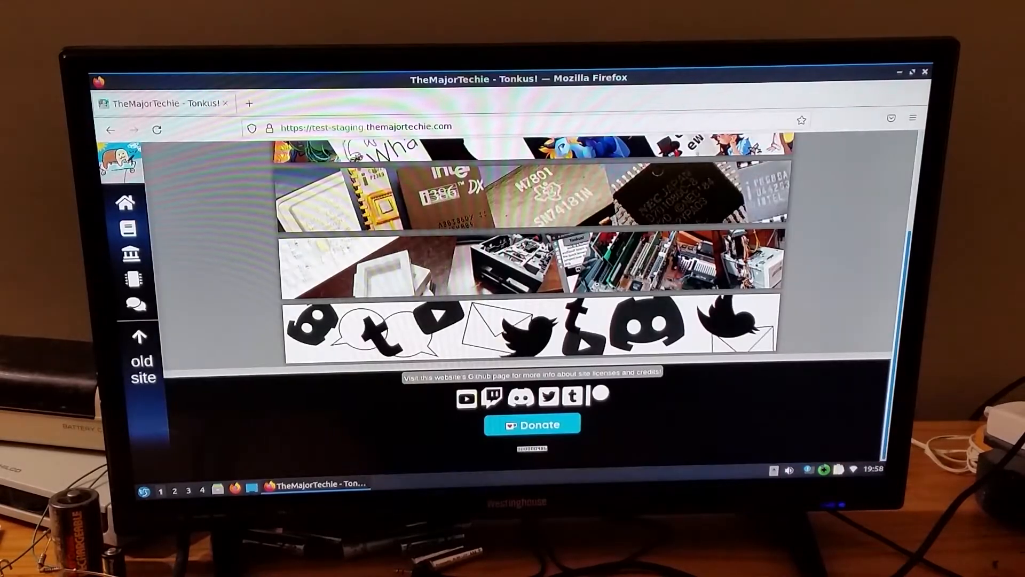
{"action": "scroll", "scroll_direction": "up", "scroll_amount": 3}
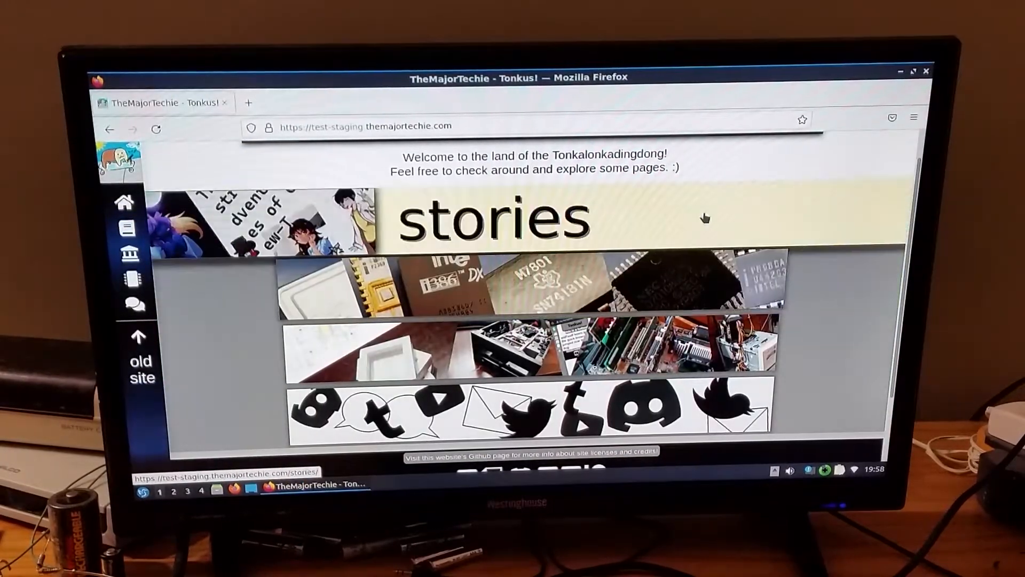
{"action": "scroll", "scroll_direction": "down", "scroll_amount": 3}
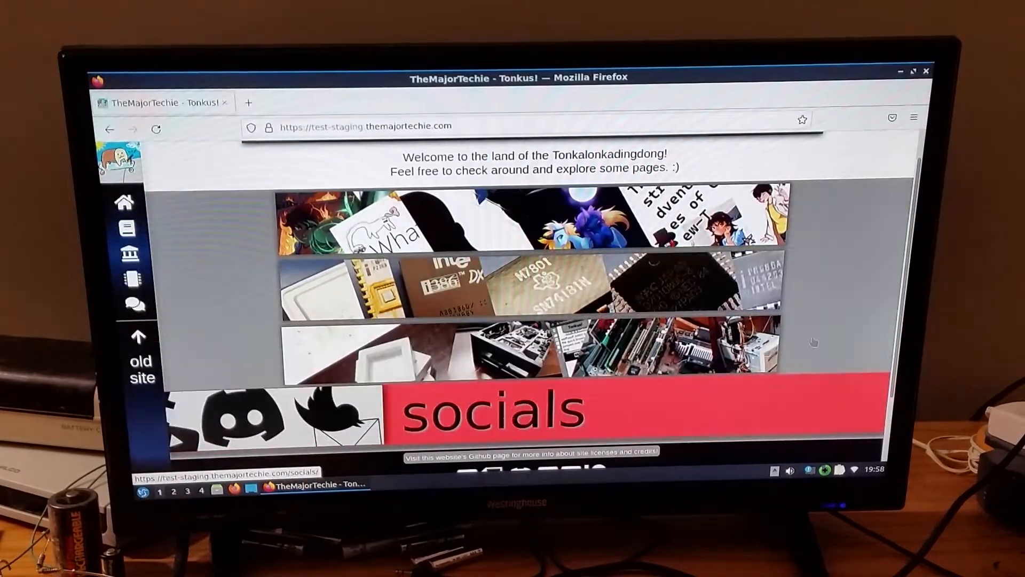
{"action": "scroll", "scroll_direction": "up", "scroll_amount": 3}
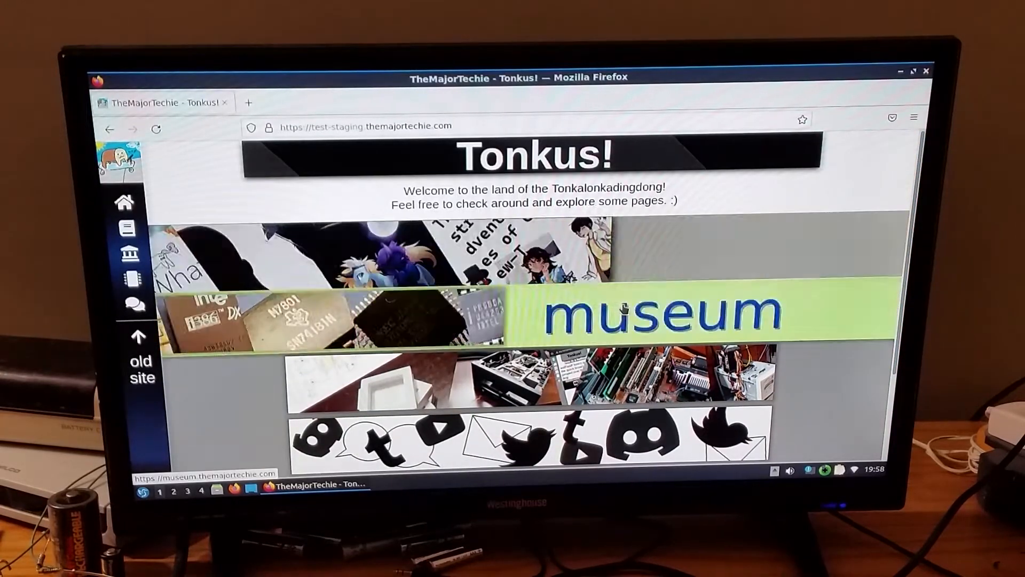
{"action": "scroll", "scroll_direction": "down", "scroll_amount": 3}
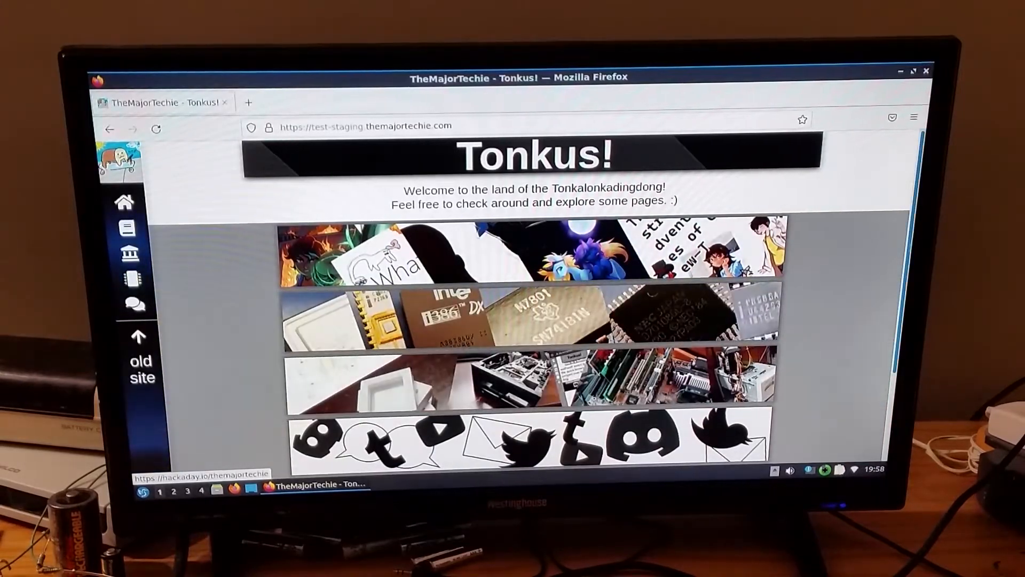
{"action": "scroll", "scroll_direction": "down", "scroll_amount": 3}
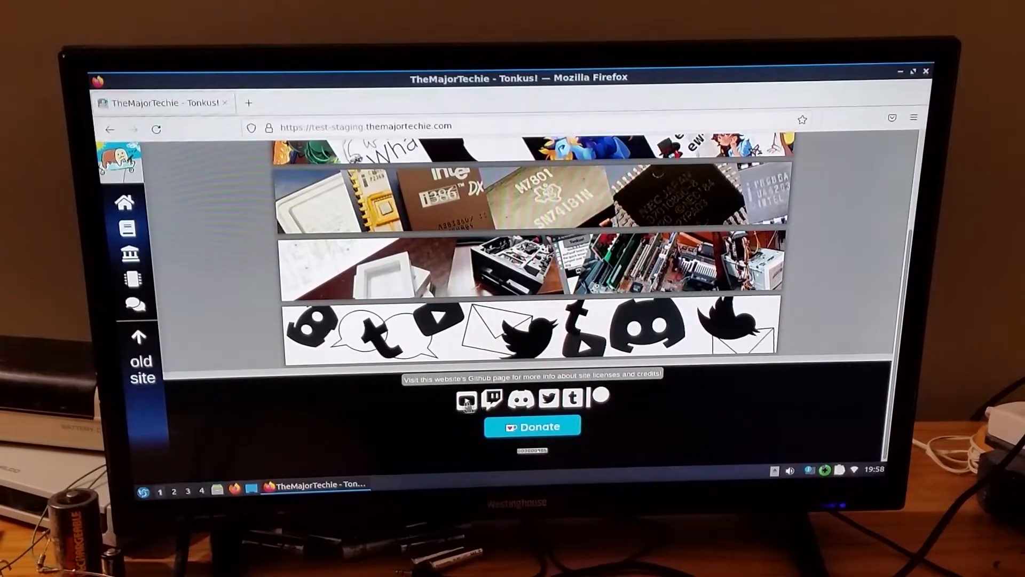
{"action": "left_click", "coordinate": [467, 400]}
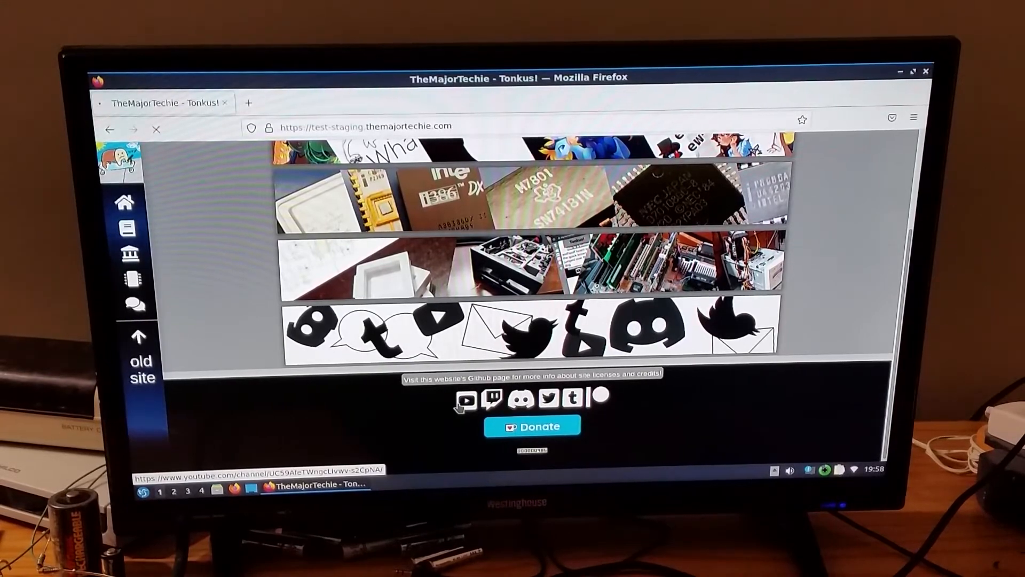
From the channel's Videos list, play "The Cyrix MII's one advantage" in fullscreen.
{"action": "left_click", "coordinate": [468, 400]}
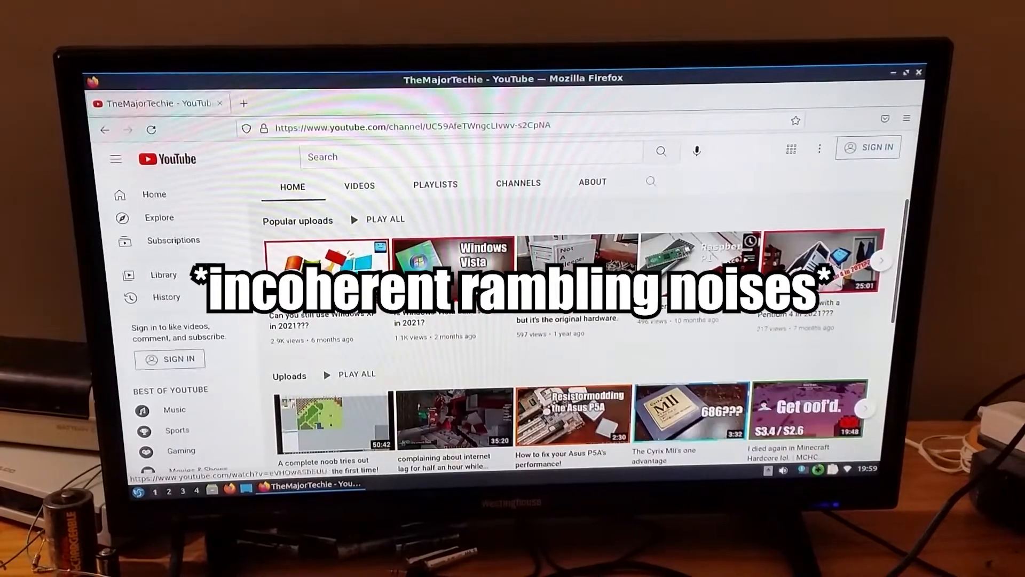
{"action": "left_click", "coordinate": [359, 185]}
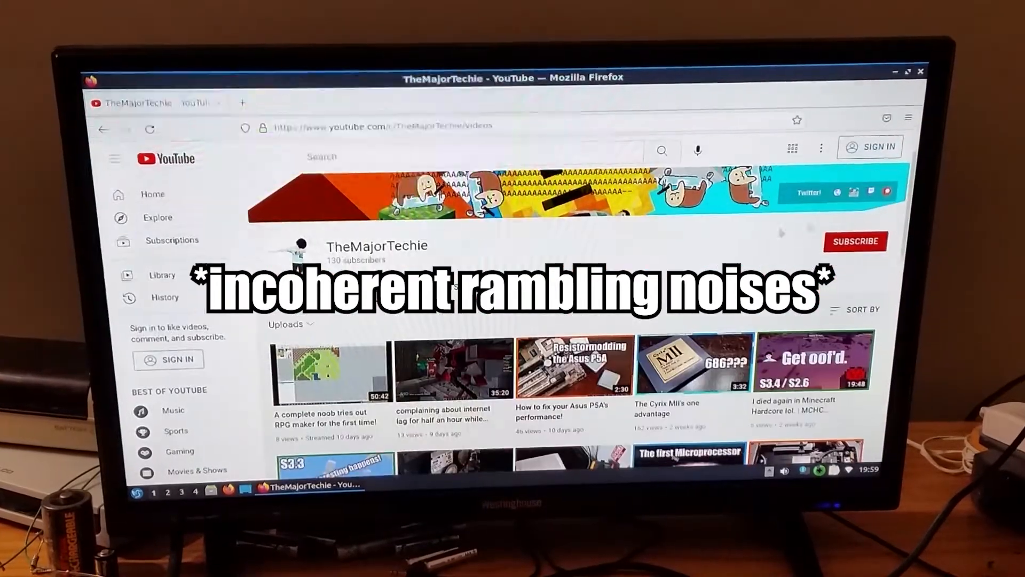
{"action": "left_click", "coordinate": [695, 366]}
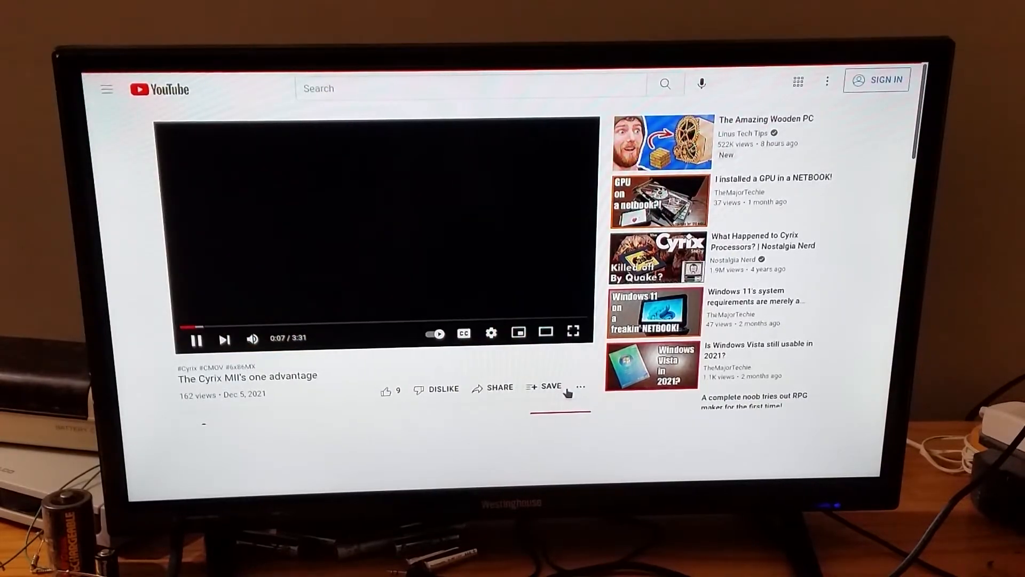
{"action": "left_click", "coordinate": [572, 331]}
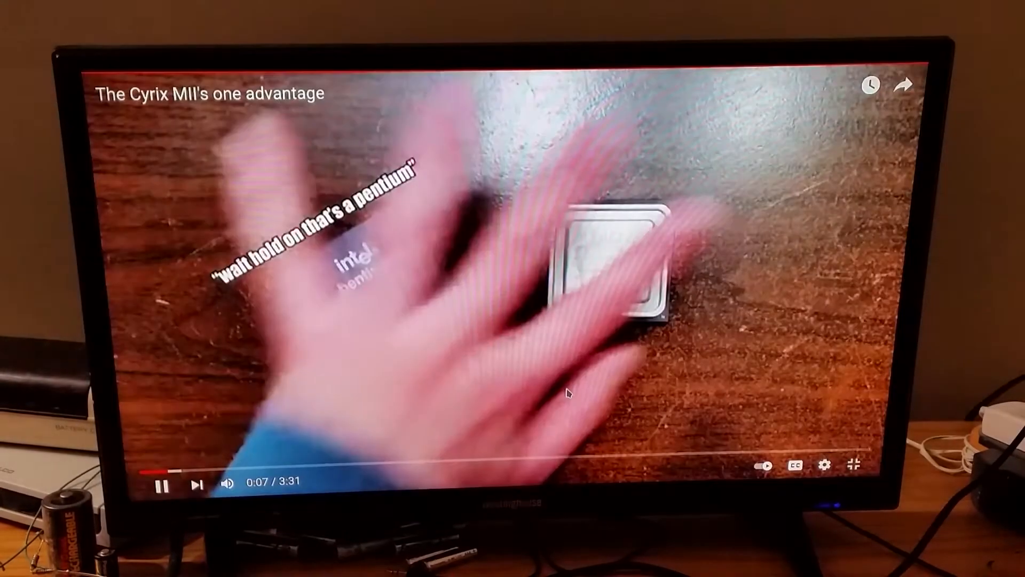